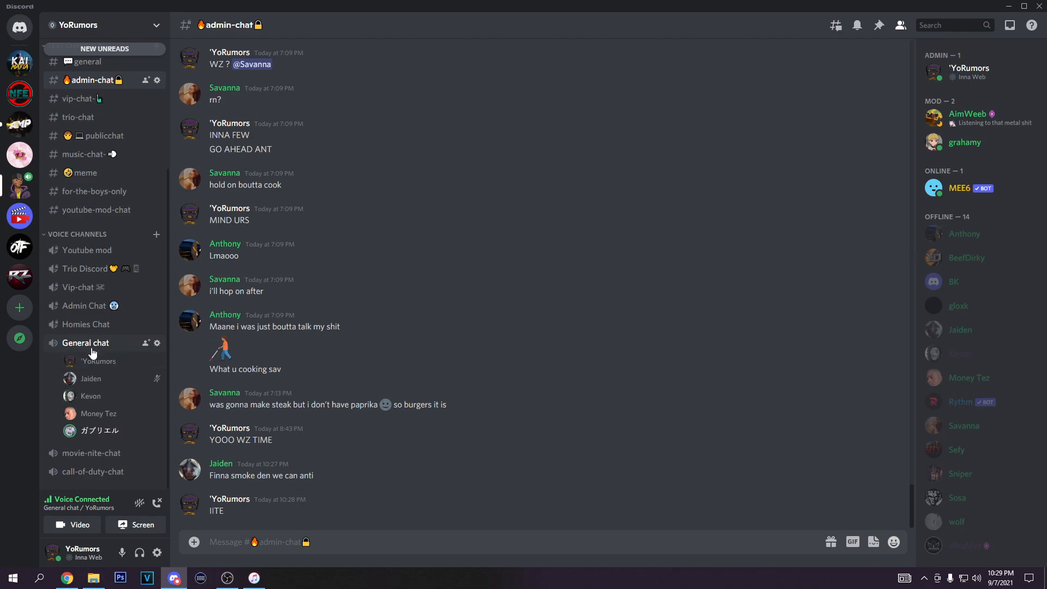
# Bring up the already-connected General chat voice call from the channel sidebar
pyautogui.click(85, 342)
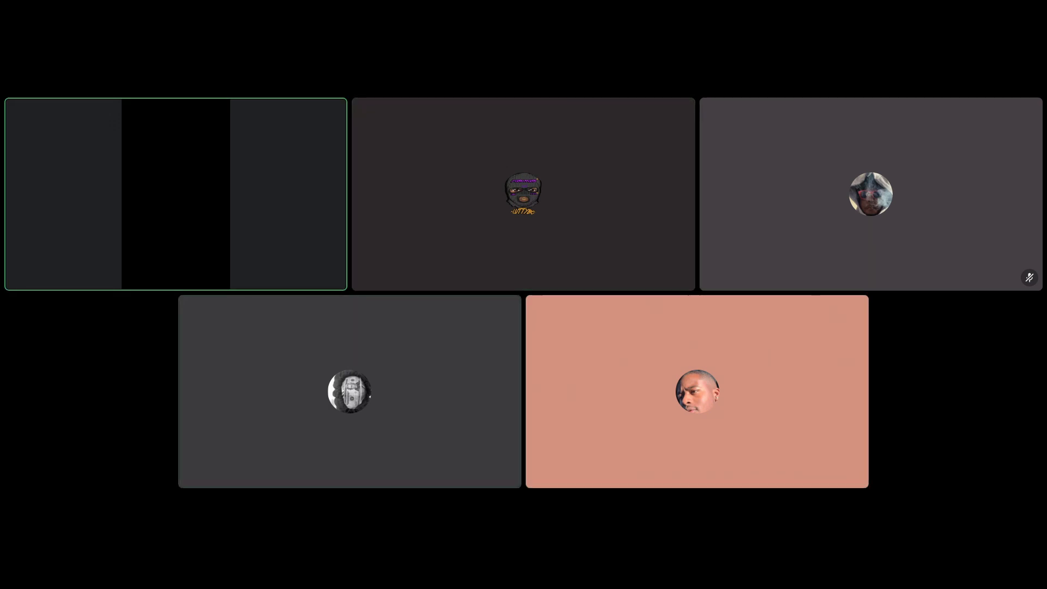
# Show the General chat call full-screen as a grid of five participant avatar tiles
pyautogui.click(349, 394)
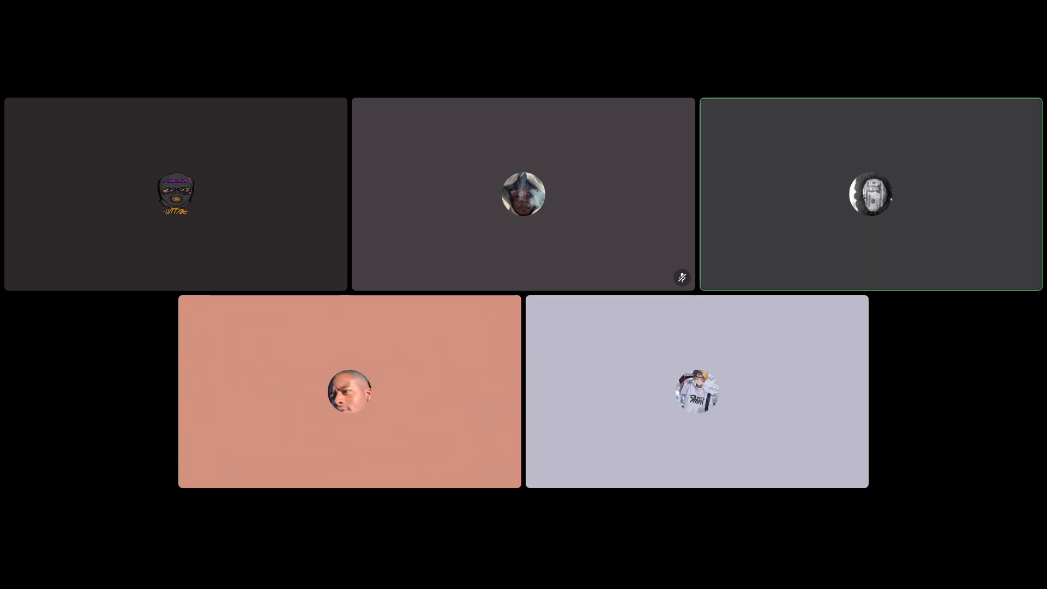
pyautogui.click(696, 393)
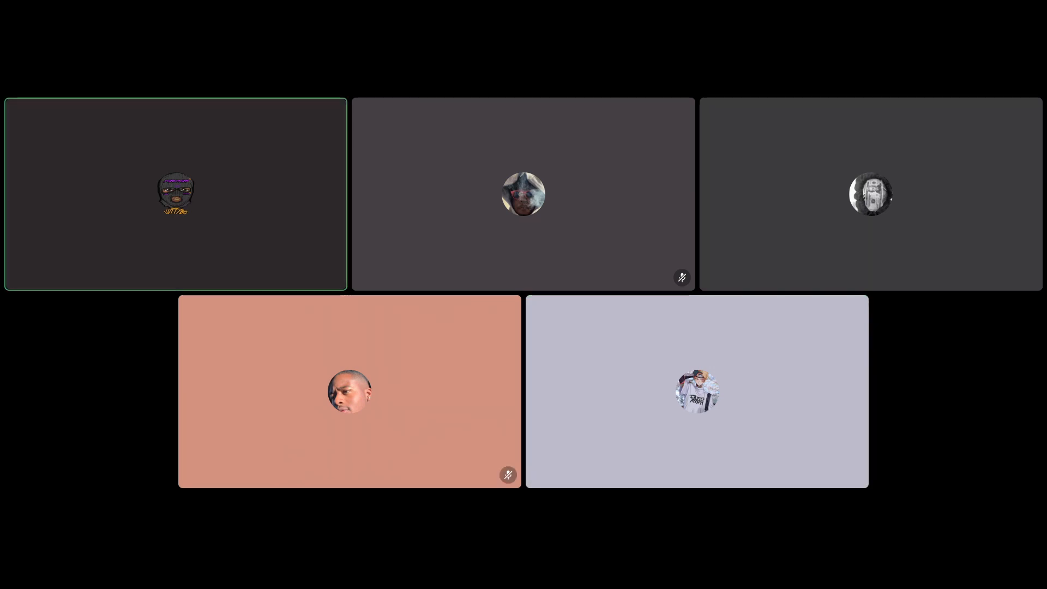
pyautogui.click(697, 391)
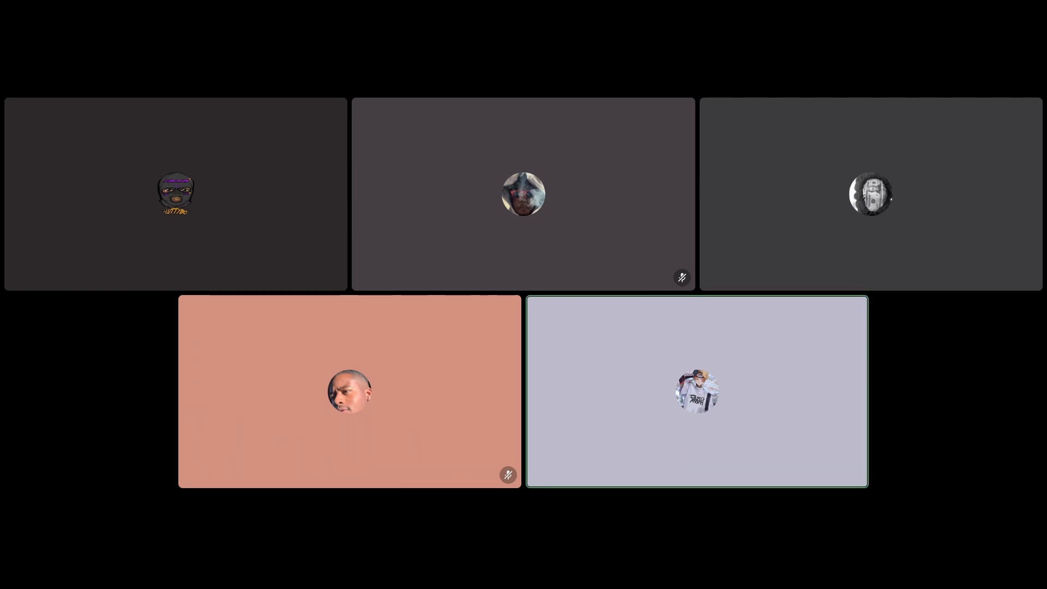
pyautogui.click(869, 194)
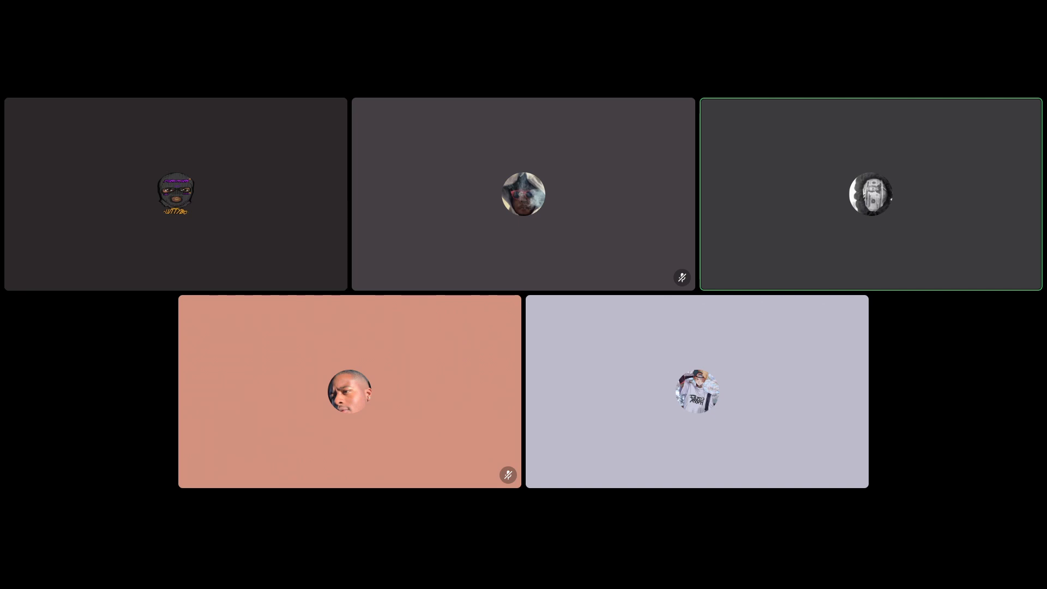
pyautogui.click(697, 391)
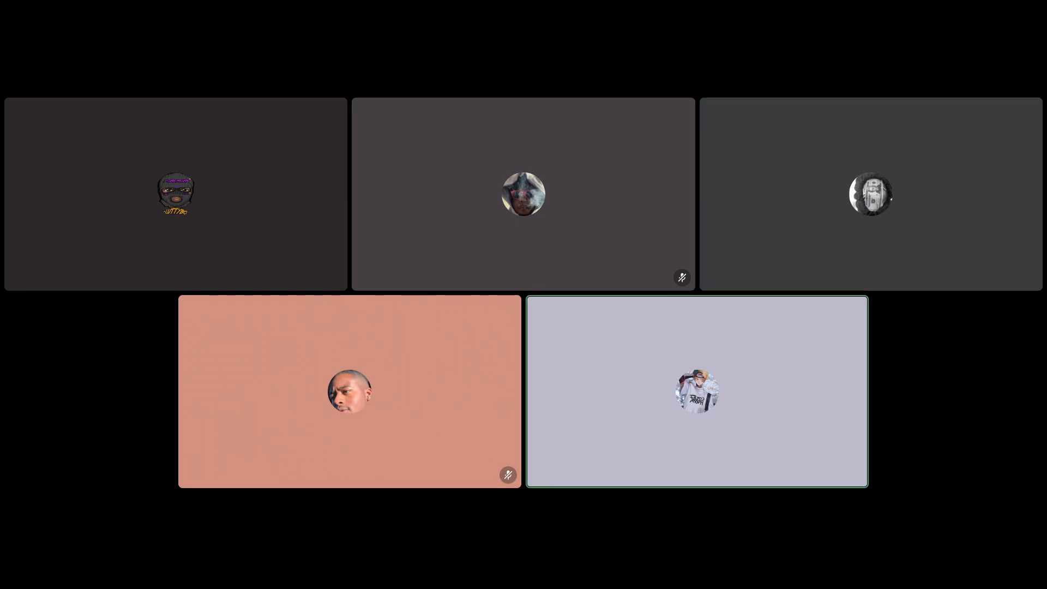